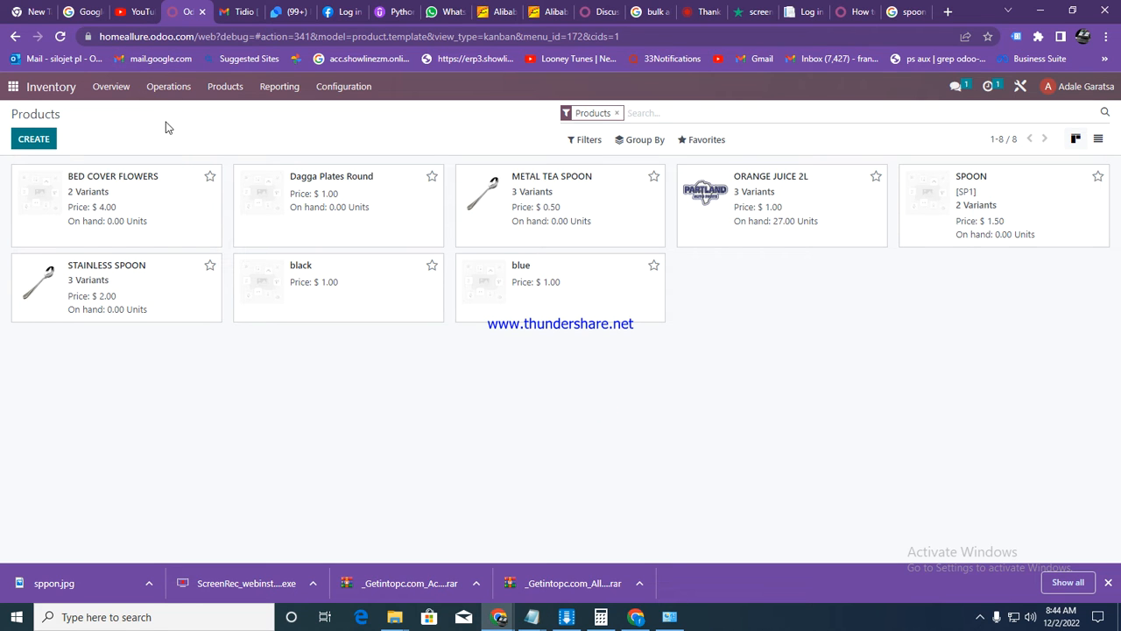
# - Remove the product-type filter facet so all nine products, including Down Payment (POS), appear
pyautogui.click(617, 112)
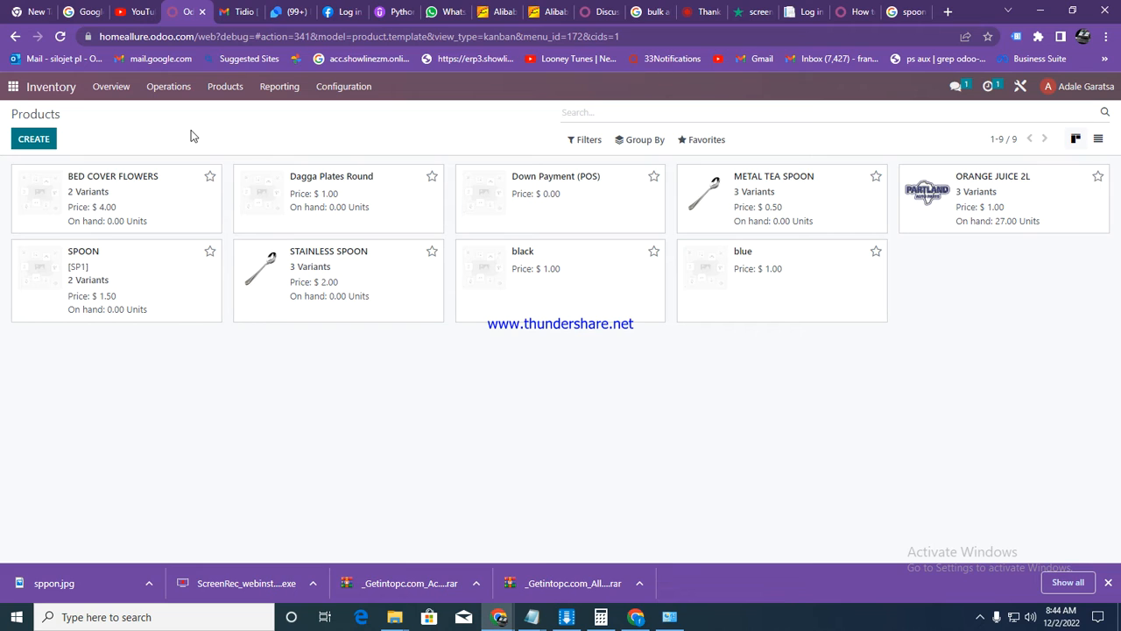
pyautogui.click(566, 112)
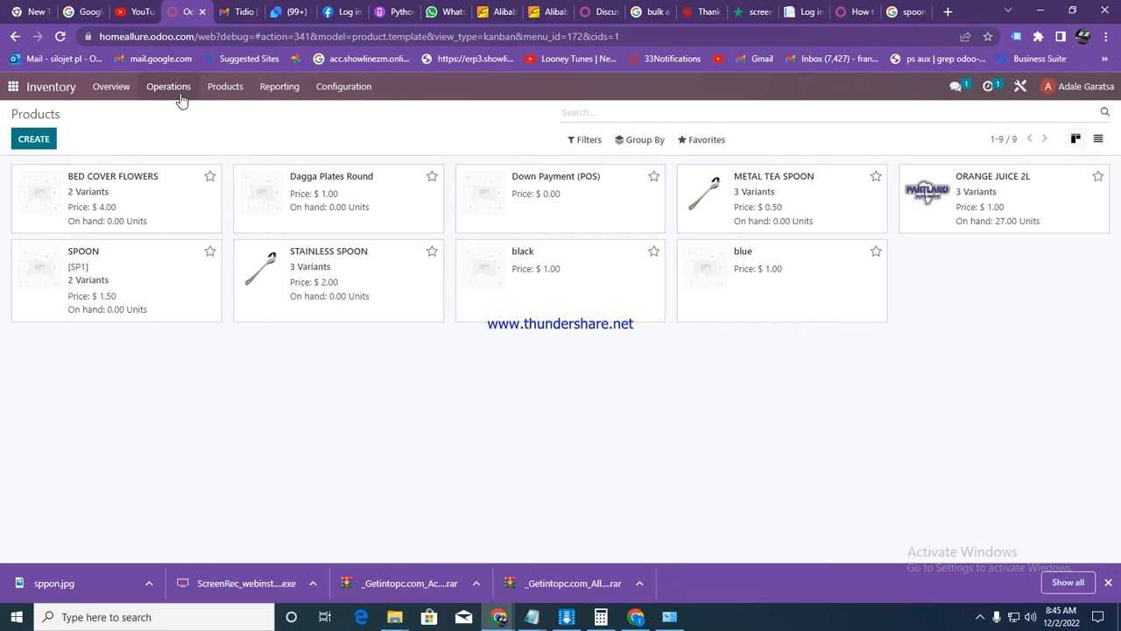
# - Go to Operations > Inventory Adjustments to see the product quantity lines
pyautogui.click(168, 86)
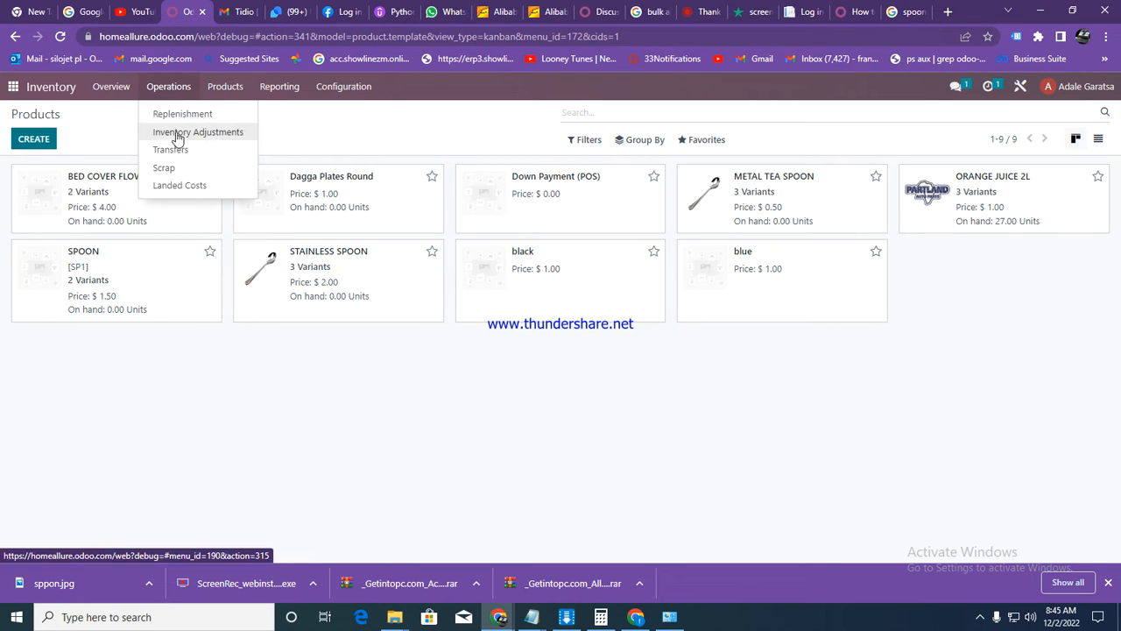
pyautogui.click(198, 131)
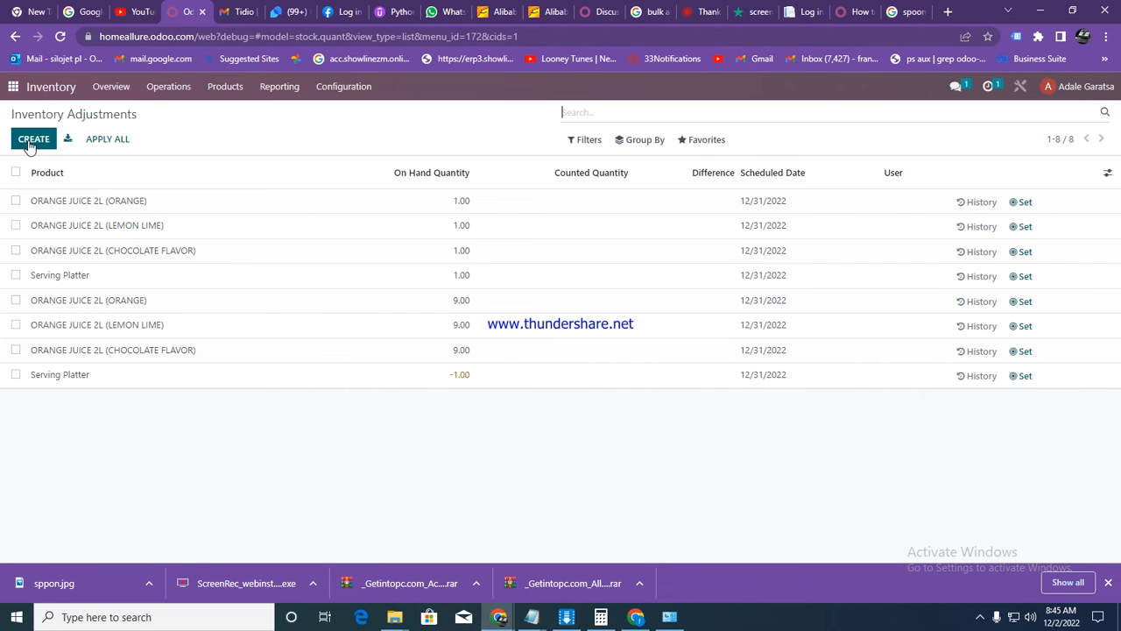
# - Add an adjustment line for METAL TEA SPOON (BLUE) with counted quantity 25 and save
pyautogui.click(33, 139)
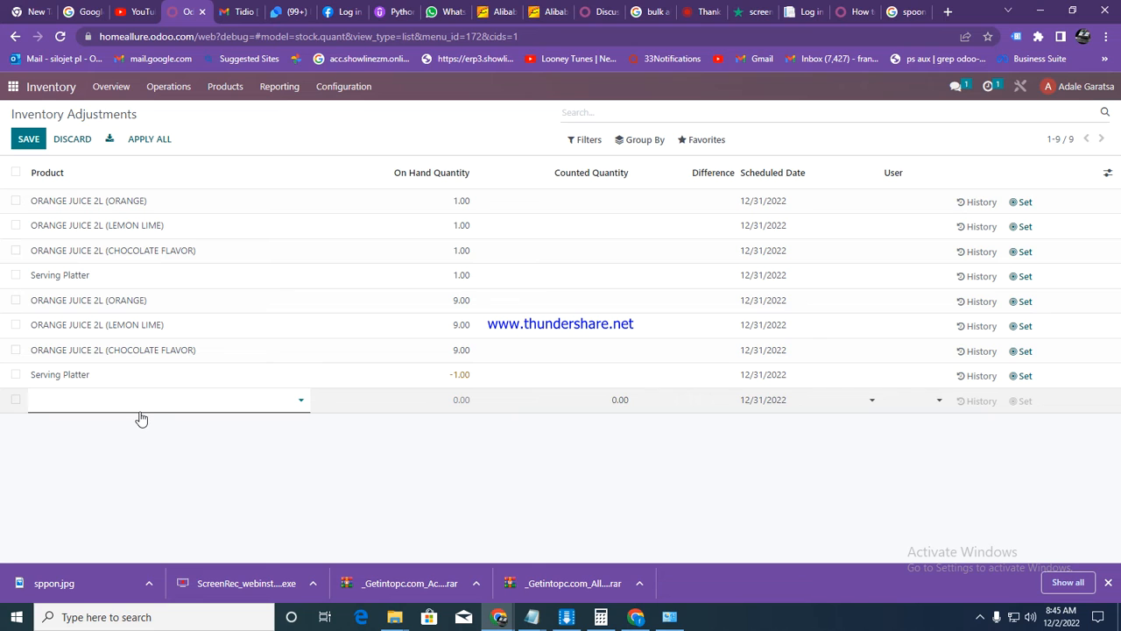
pyautogui.moveTo(69, 397)
pyautogui.write('s')
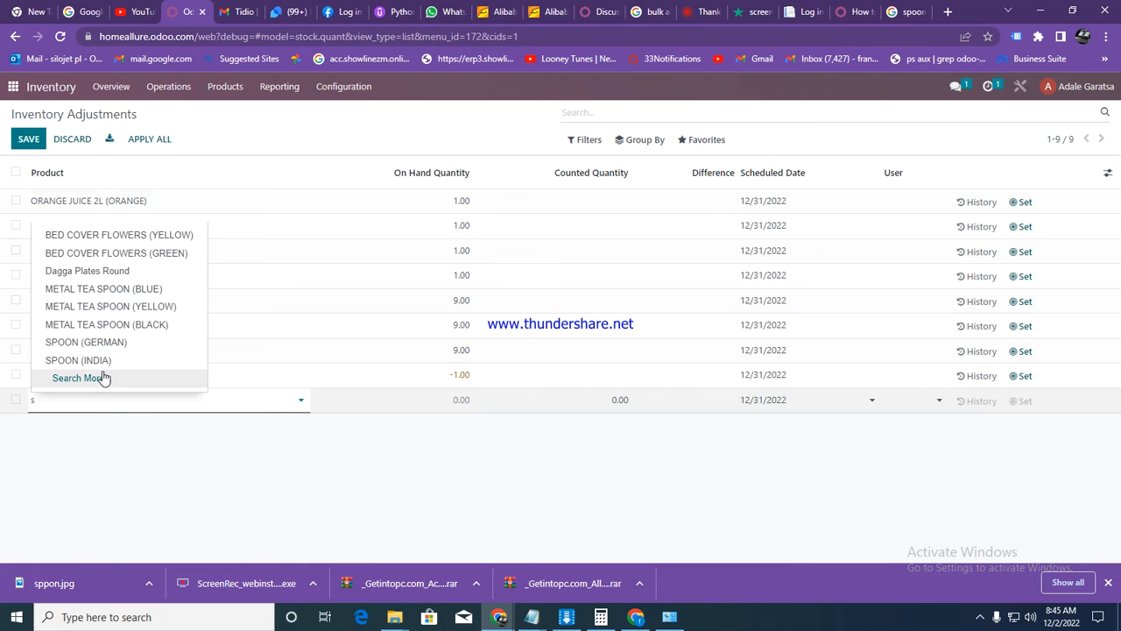
pyautogui.moveTo(104, 288)
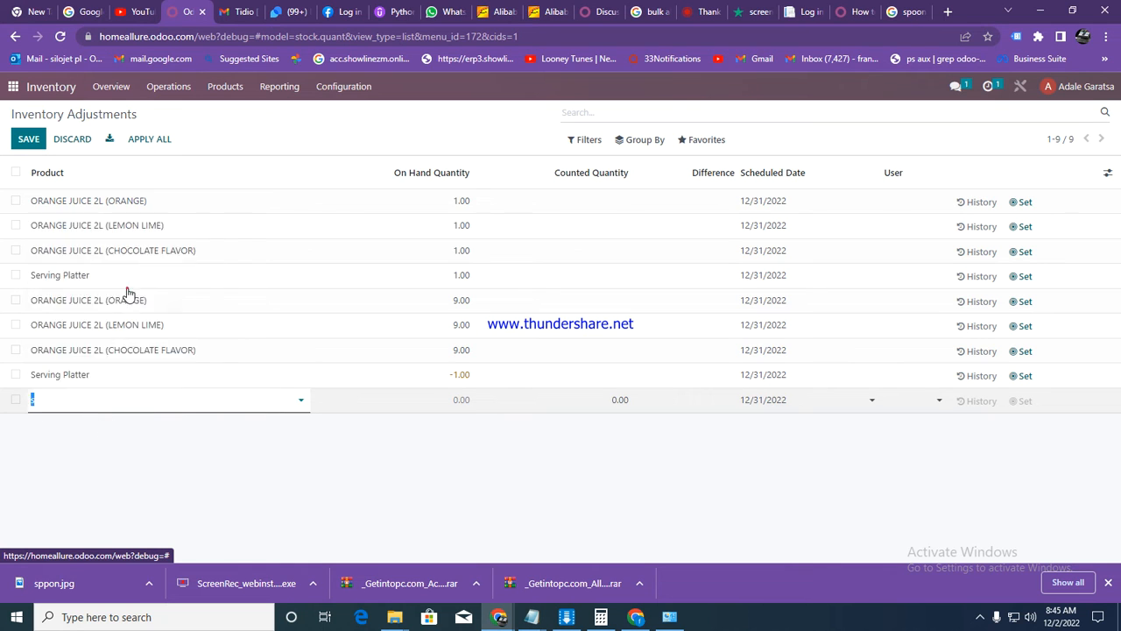
pyautogui.write('METAL TEA SPOON (BLUE)')
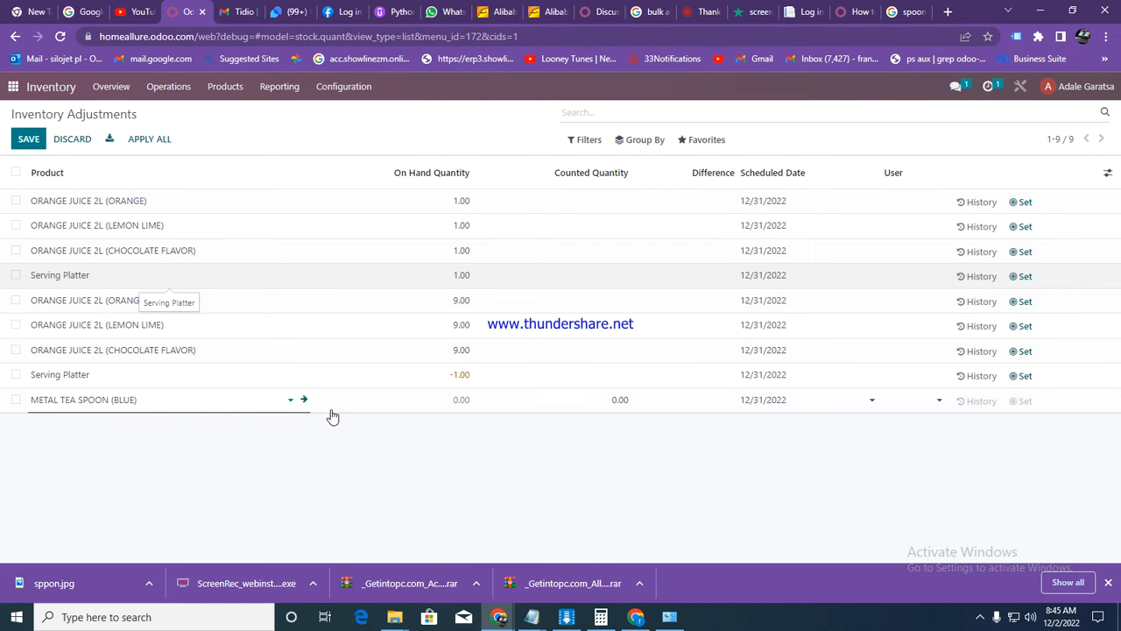
pyautogui.click(175, 399)
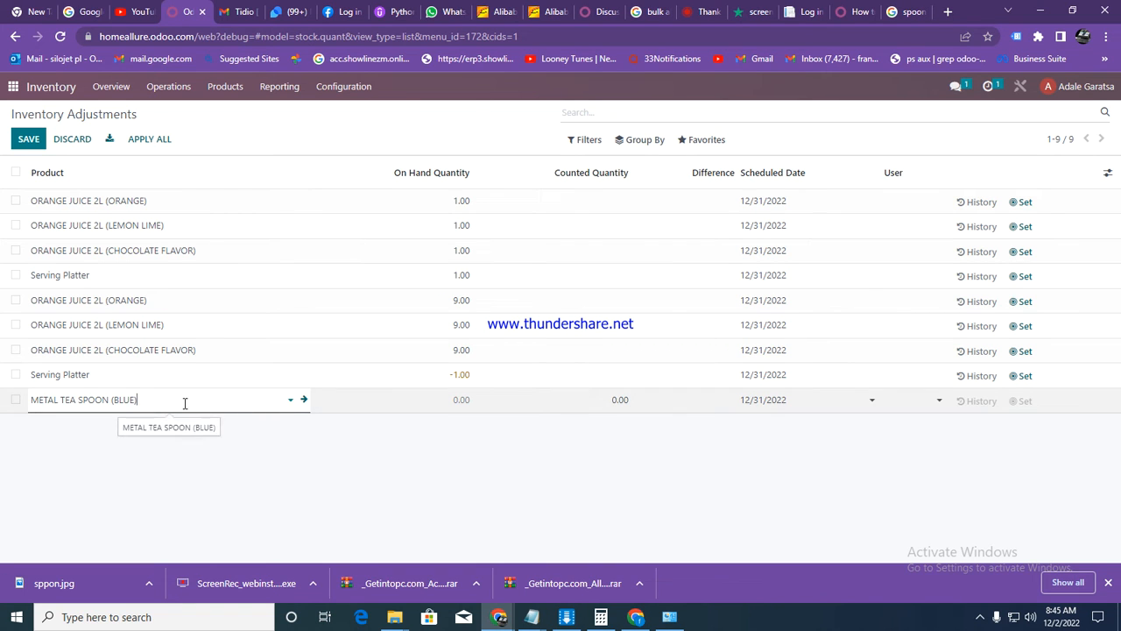
pyautogui.click(619, 399)
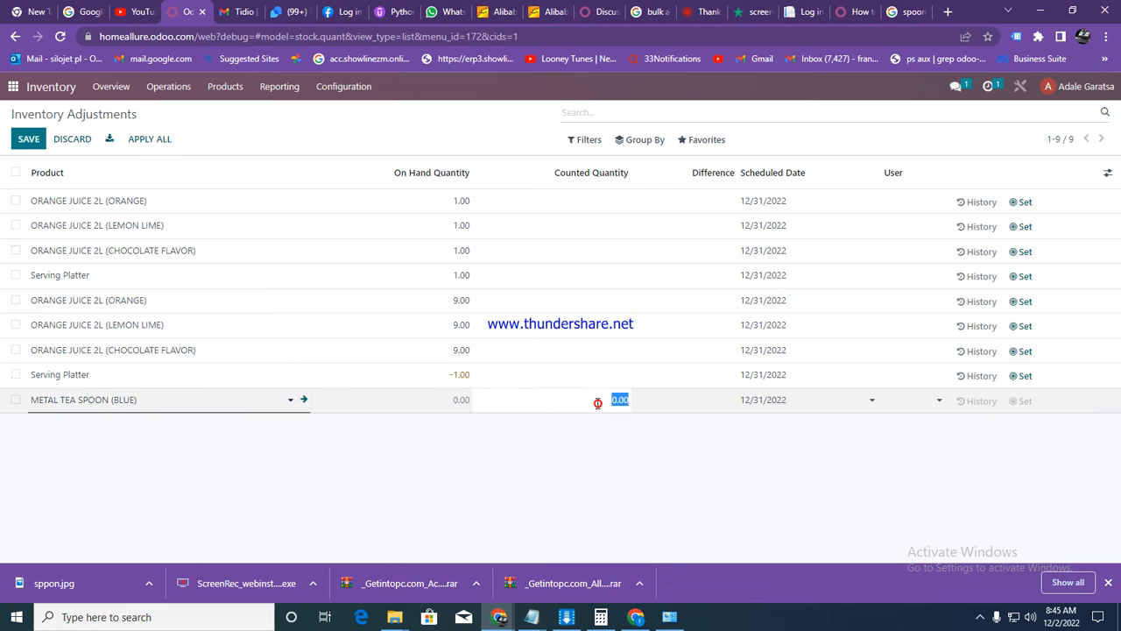
pyautogui.write('25')
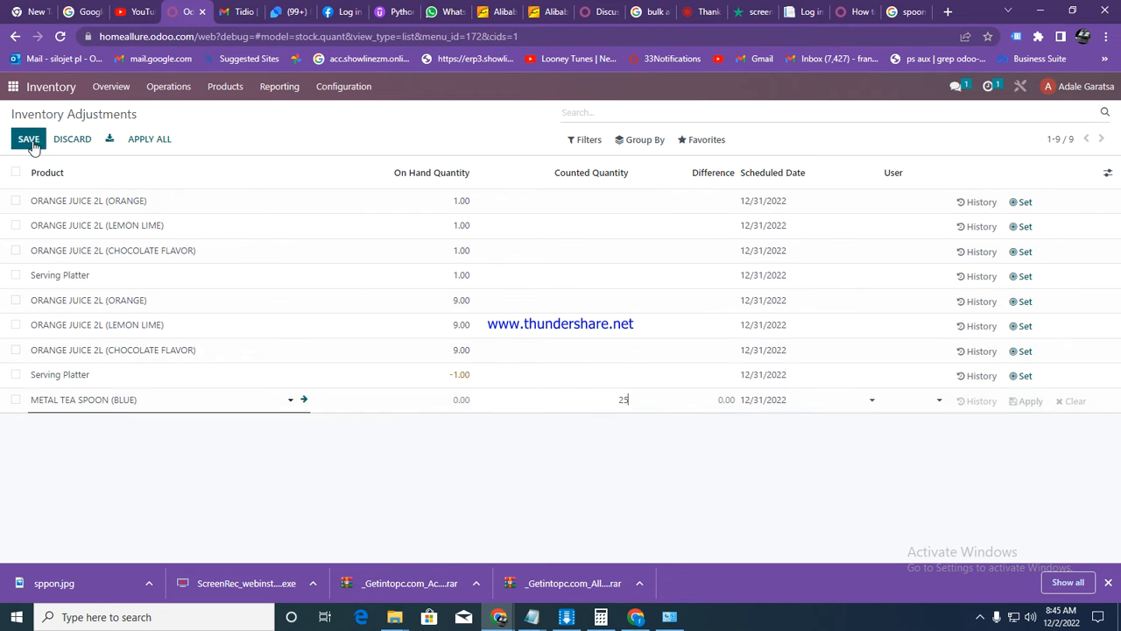
pyautogui.click(28, 138)
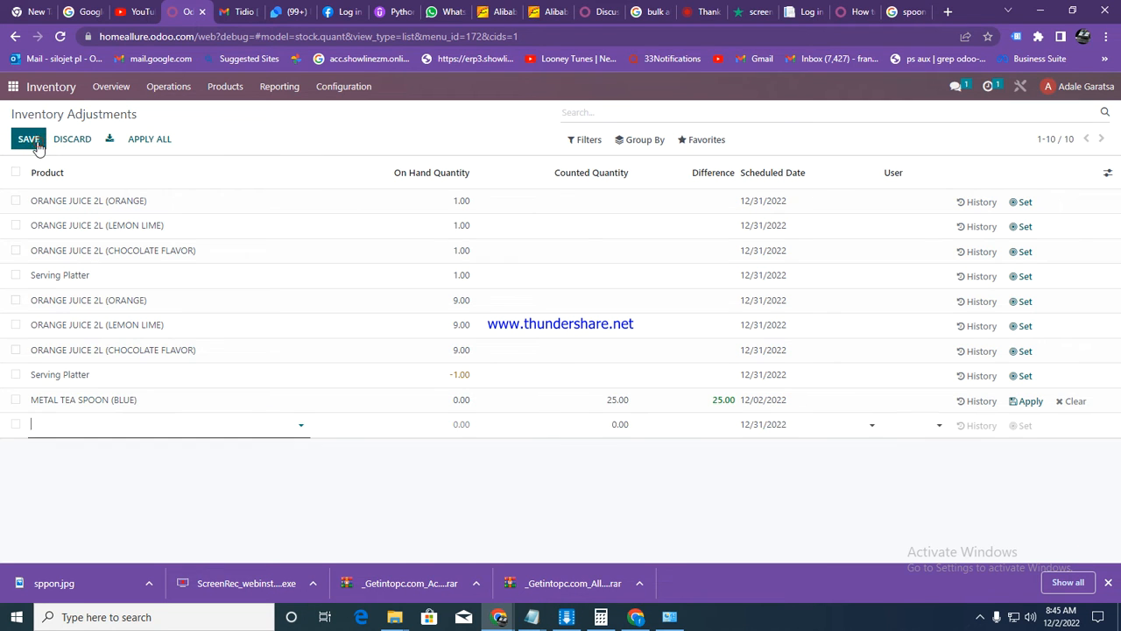
# - Add an adjustment line for METAL TEA SPOON (YELLOW) with counted quantity 30 and save
pyautogui.write('met')
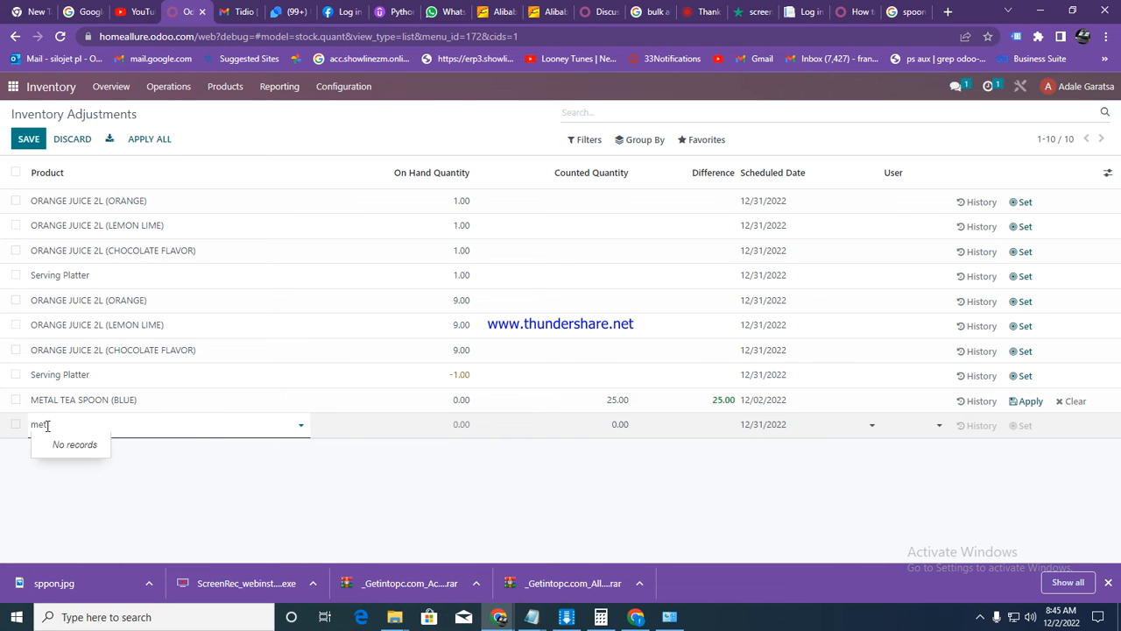
pyautogui.write('METAL TEA SPOON (YELLOW)')
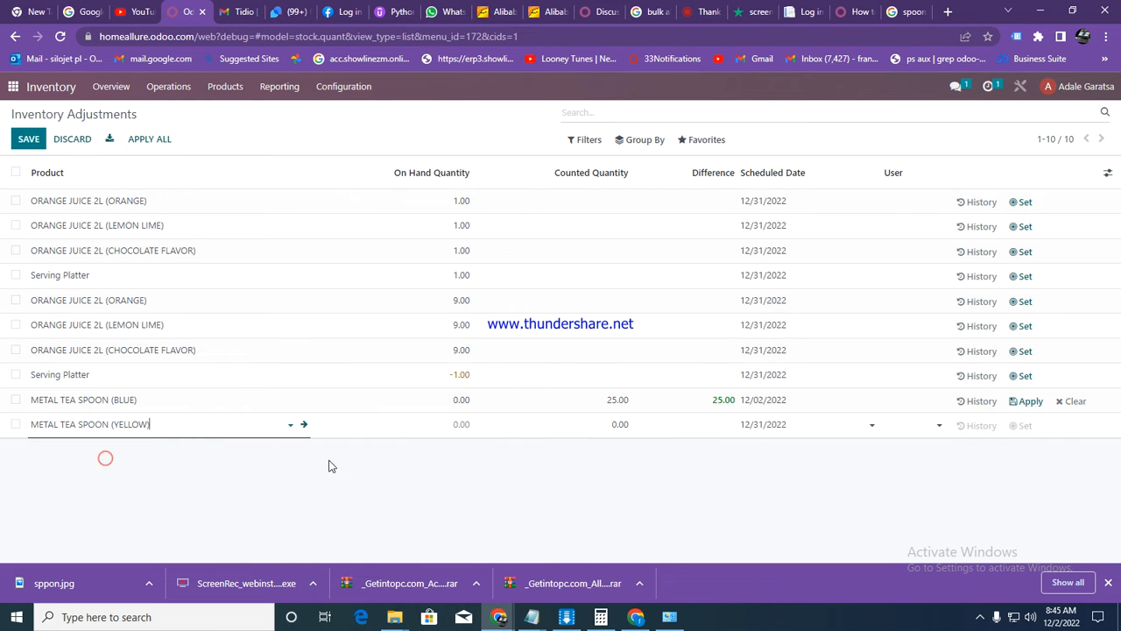
pyautogui.write('30')
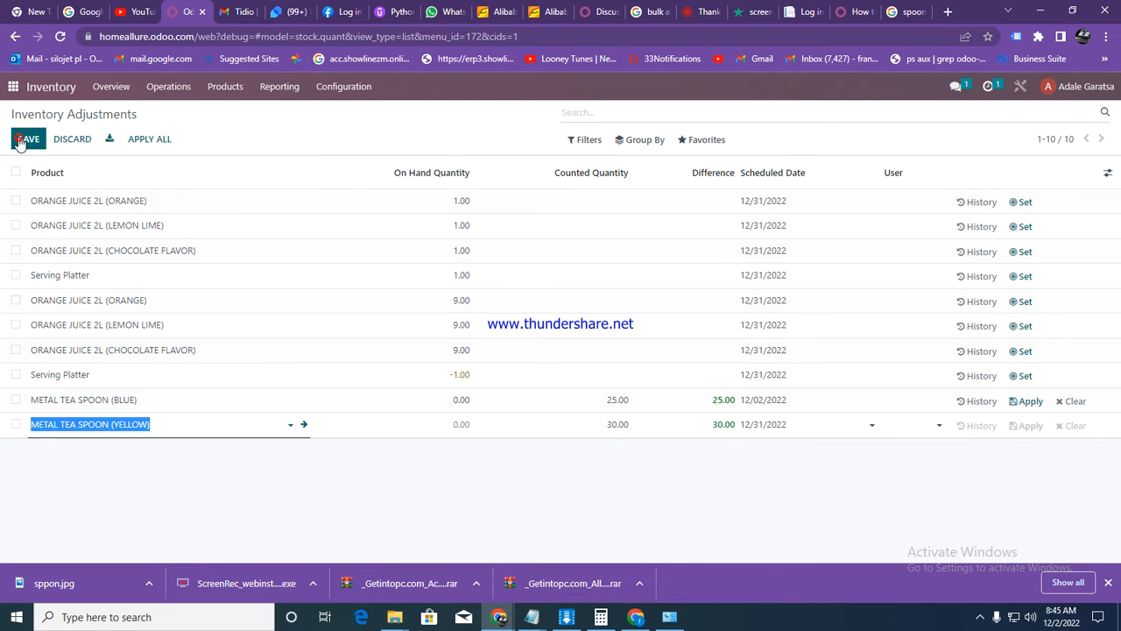
pyautogui.click(29, 139)
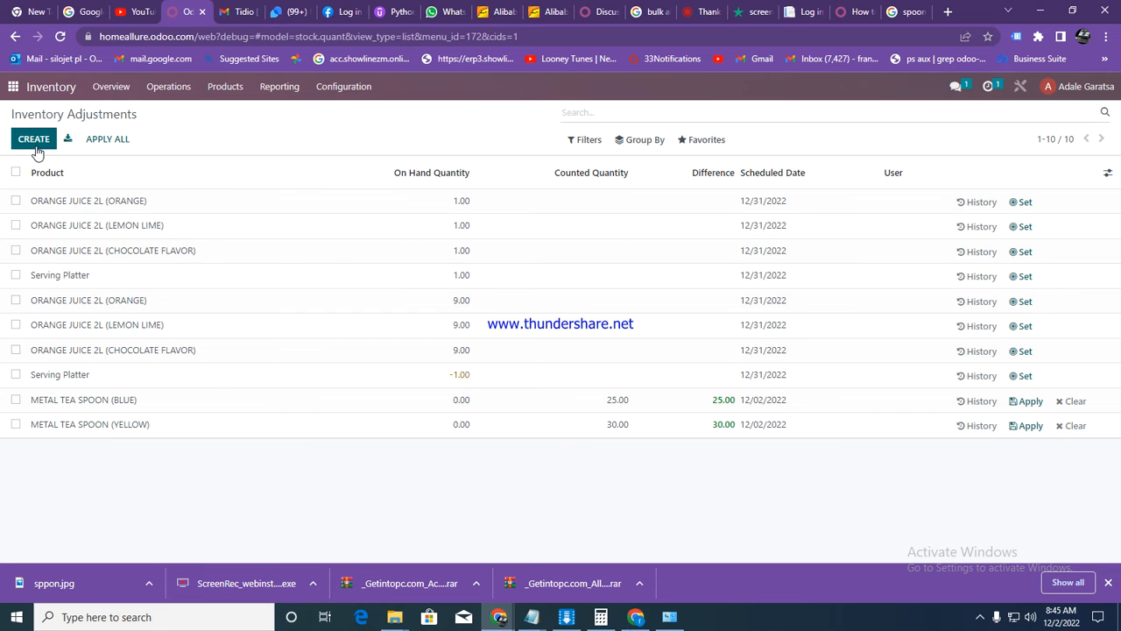
# - Add an adjustment line for the black Metal Tea Spoon with counted quantity 65
pyautogui.click(34, 138)
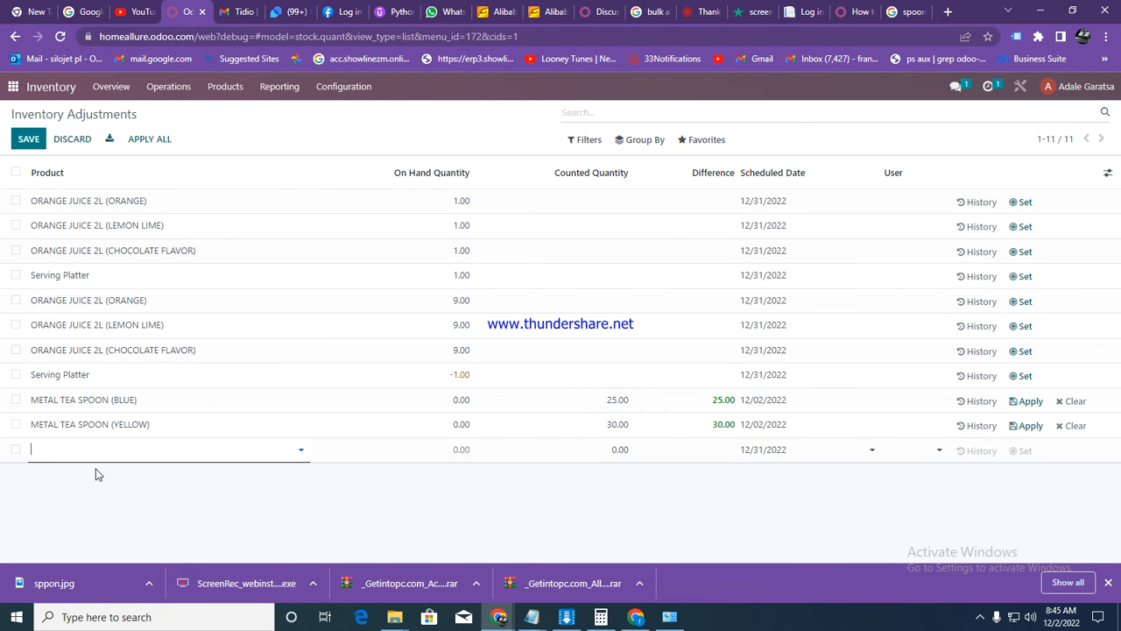
pyautogui.write('metak')
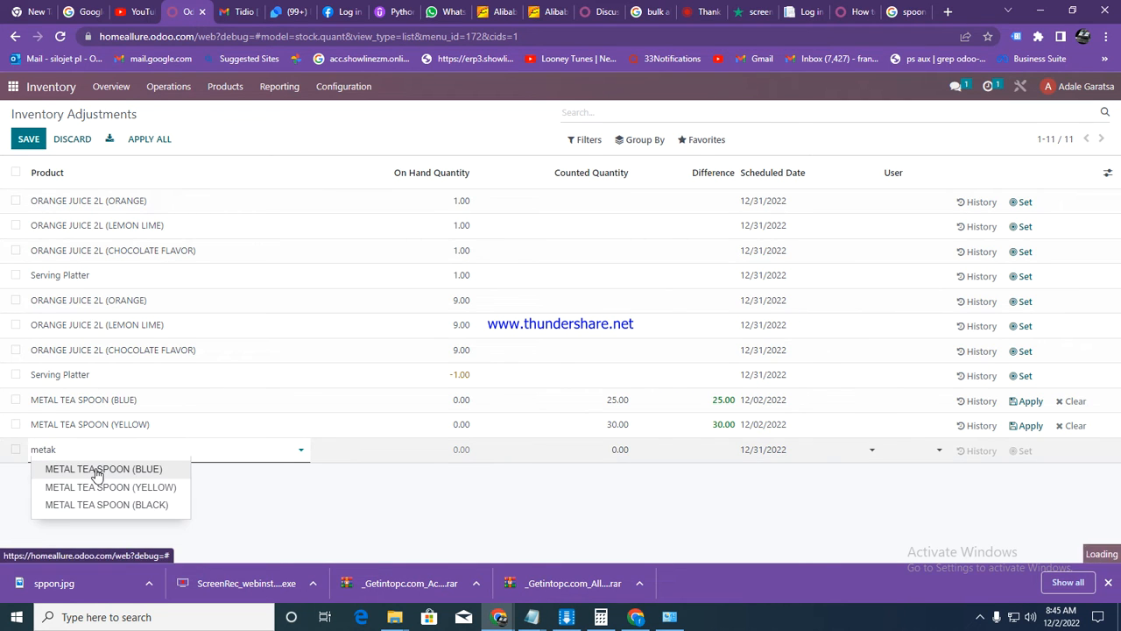
pyautogui.moveTo(101, 507)
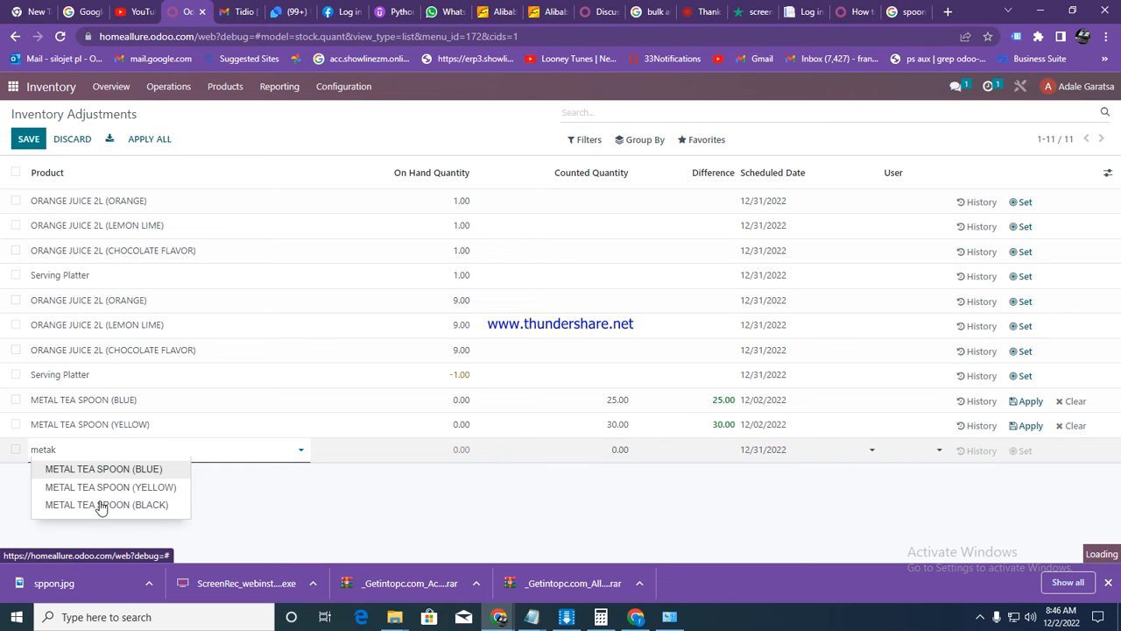
pyautogui.click(106, 504)
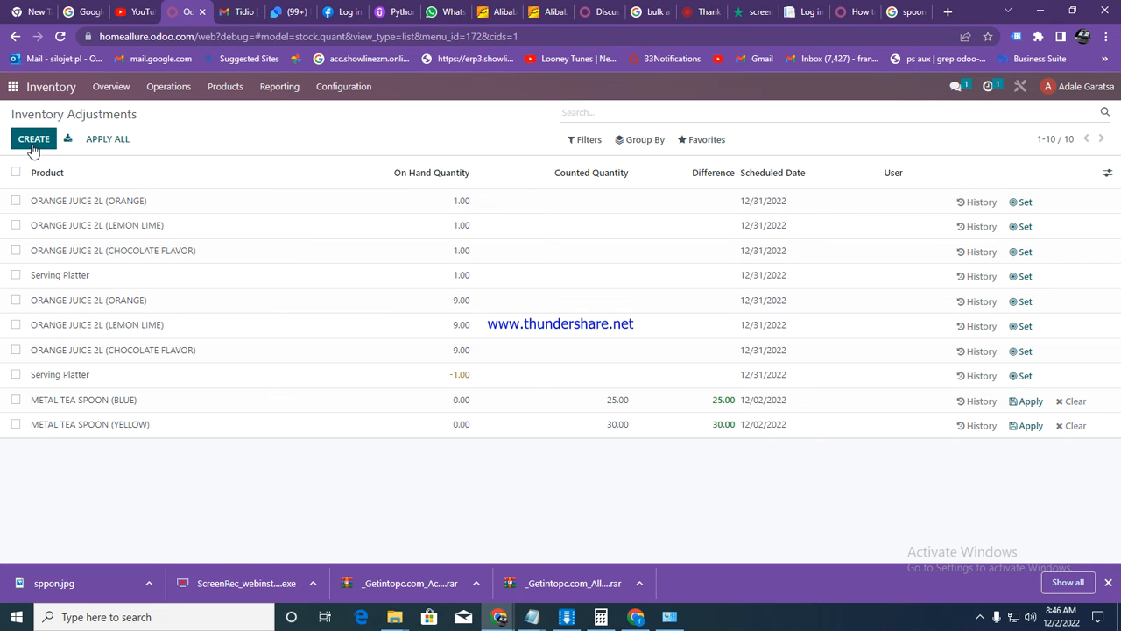
pyautogui.click(33, 138)
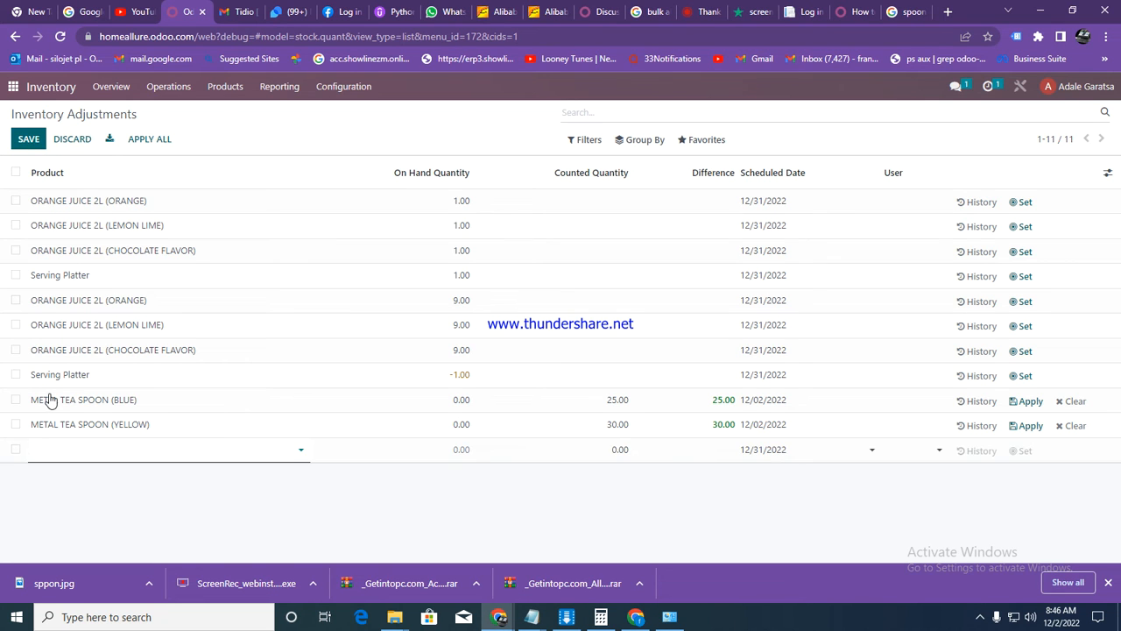
pyautogui.write('m')
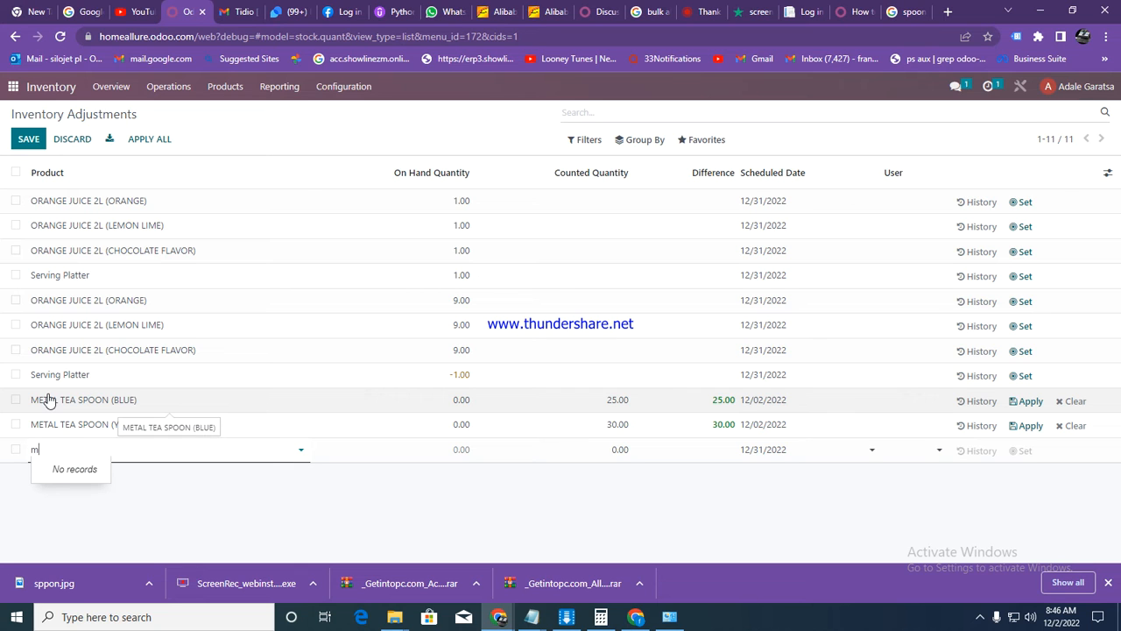
pyautogui.write('etal')
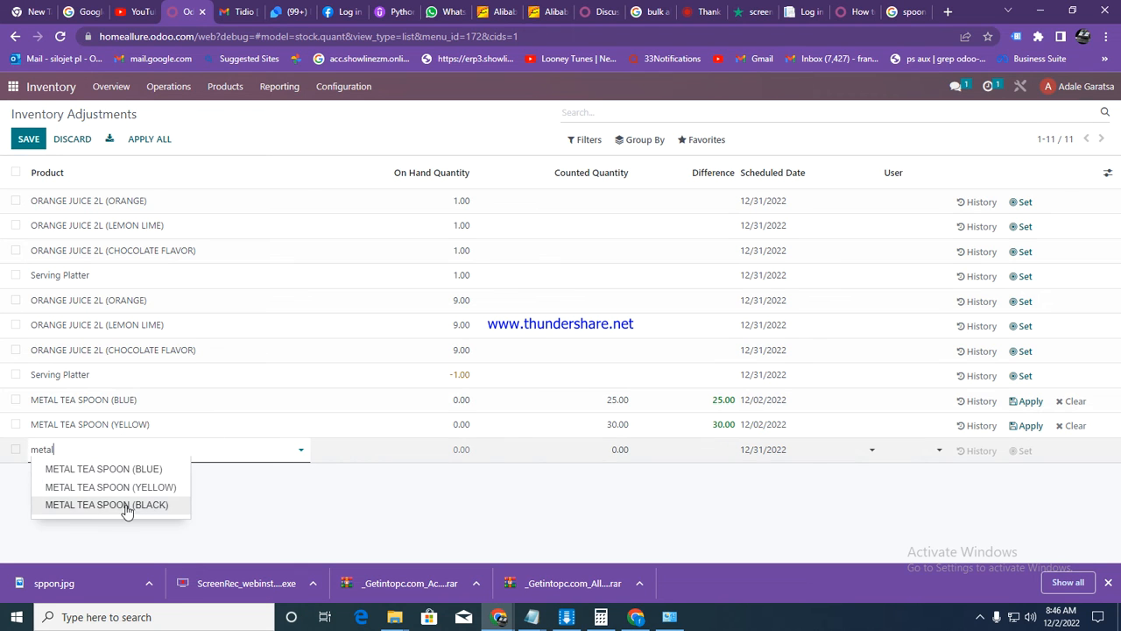
pyautogui.click(106, 505)
pyautogui.write('6')
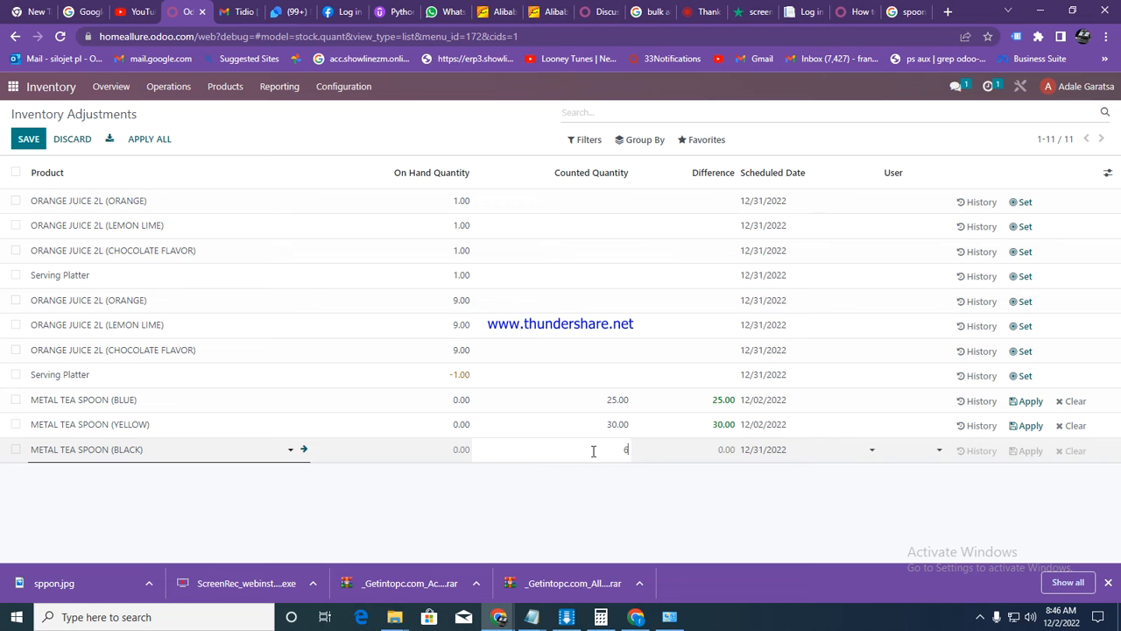
pyautogui.write('5.00')
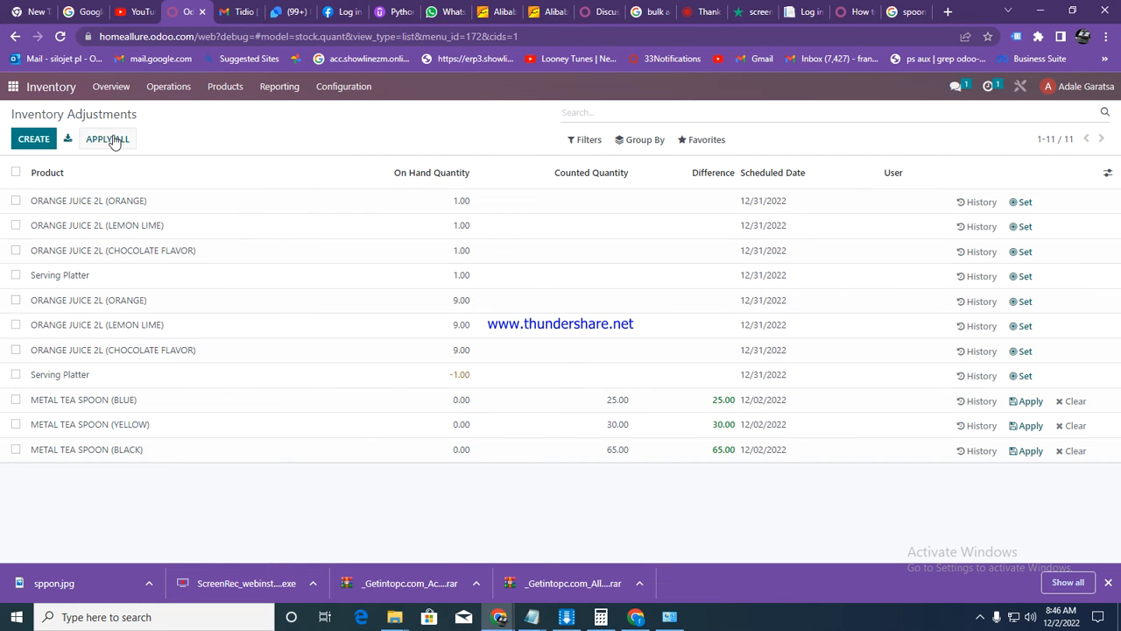
# - Apply all spoon counts under the reference 'Quantity Updated opening stcok'
pyautogui.click(107, 138)
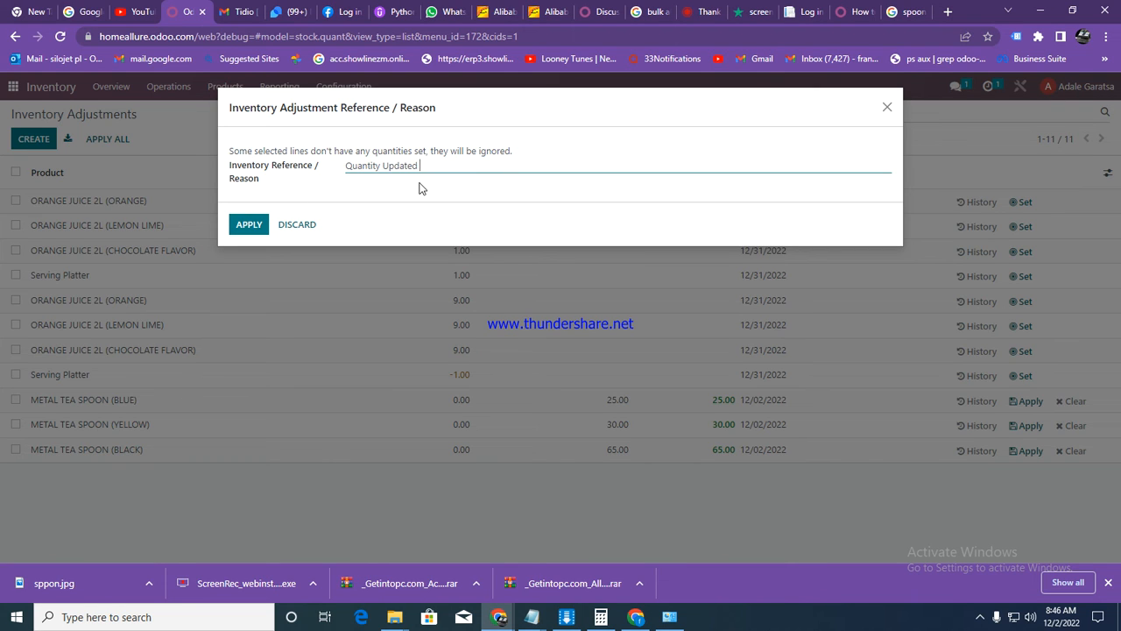
pyautogui.write('opening stcok')
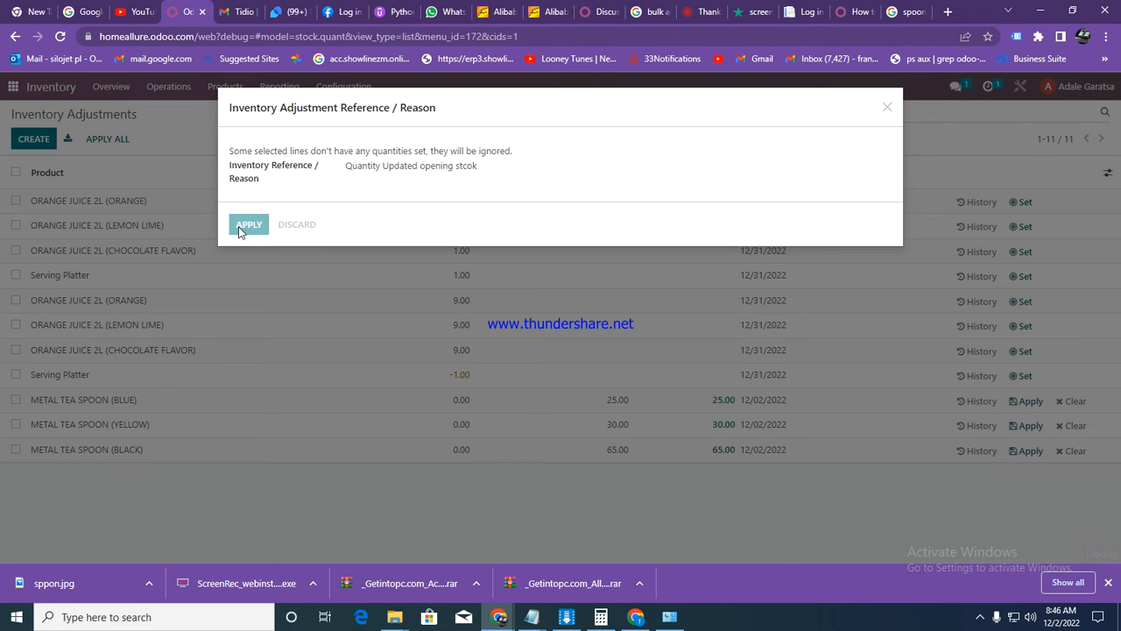
pyautogui.click(248, 224)
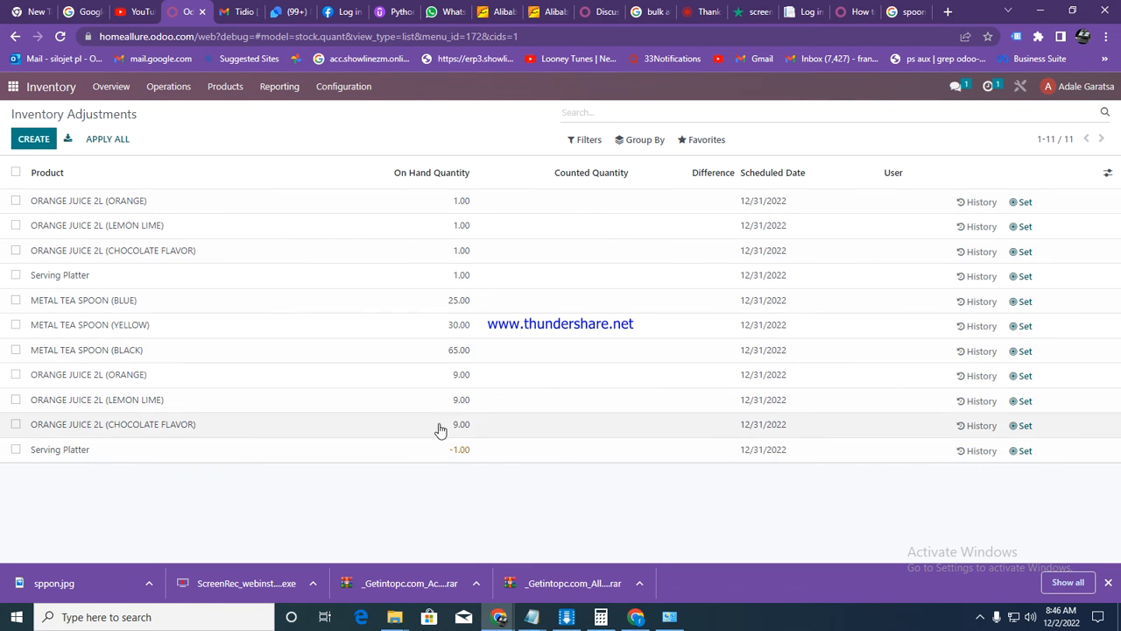
pyautogui.moveTo(263, 475)
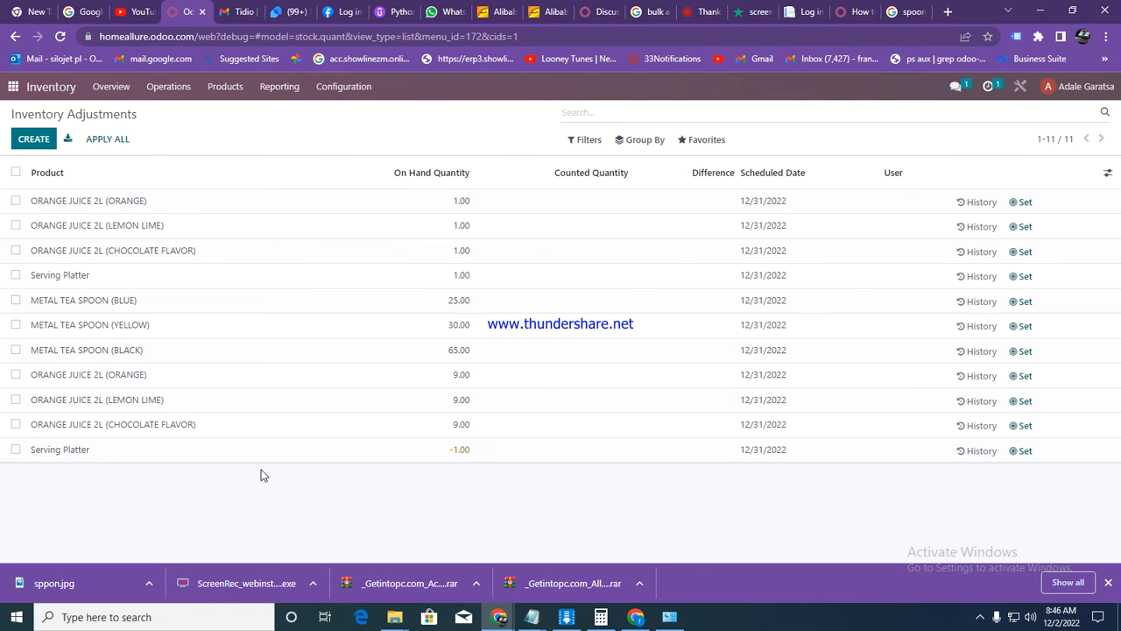
pyautogui.click(169, 86)
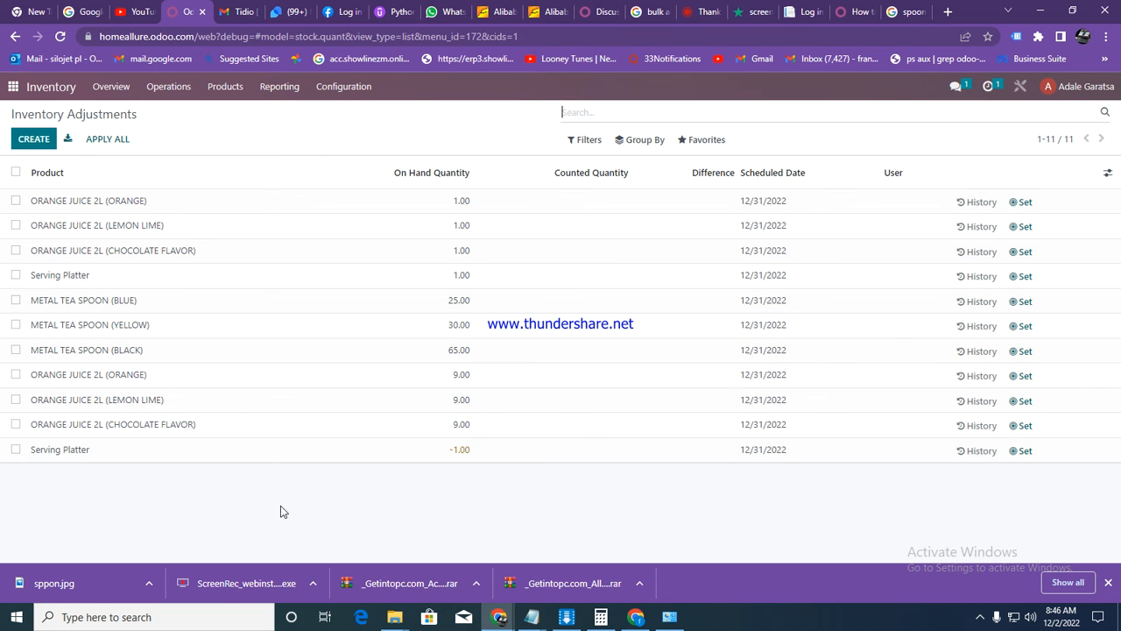
pyautogui.moveTo(169, 86)
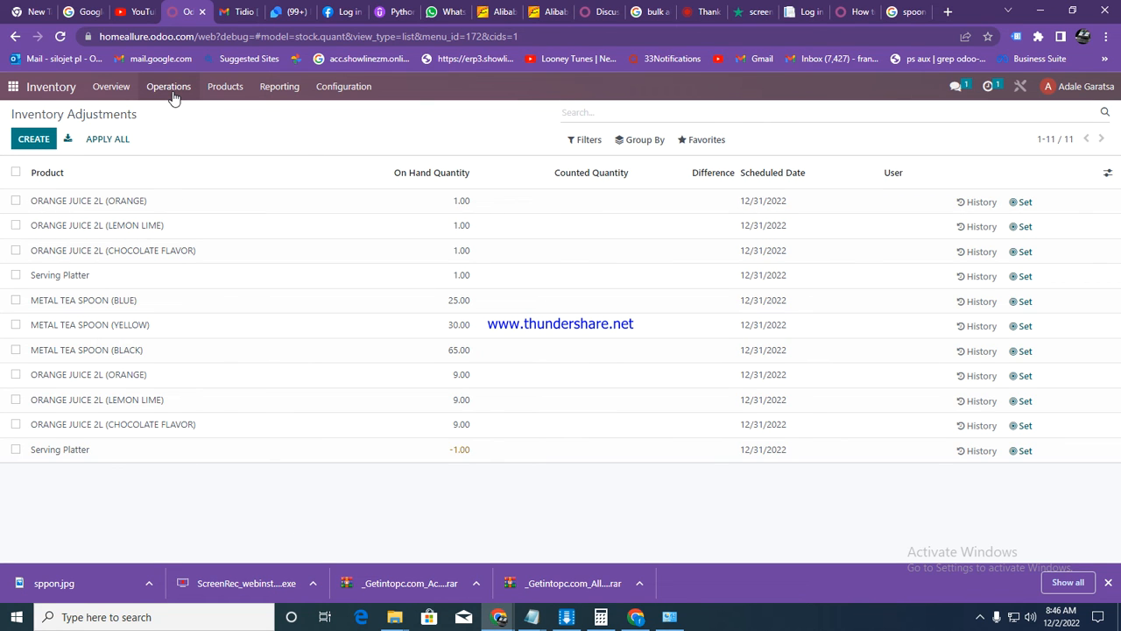
pyautogui.click(168, 86)
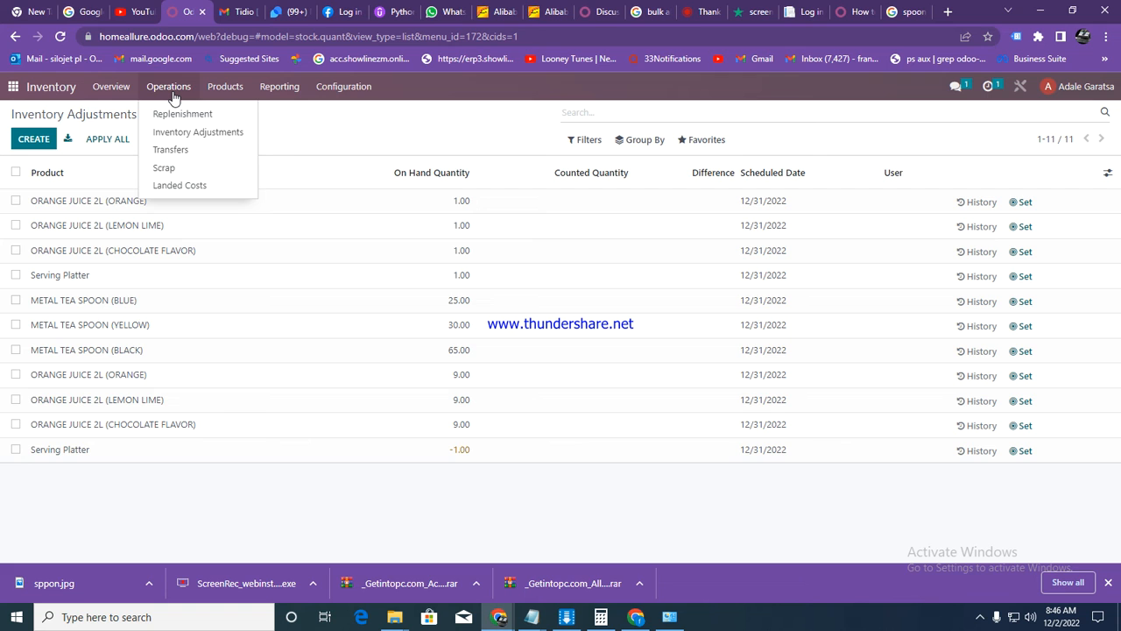
pyautogui.click(198, 131)
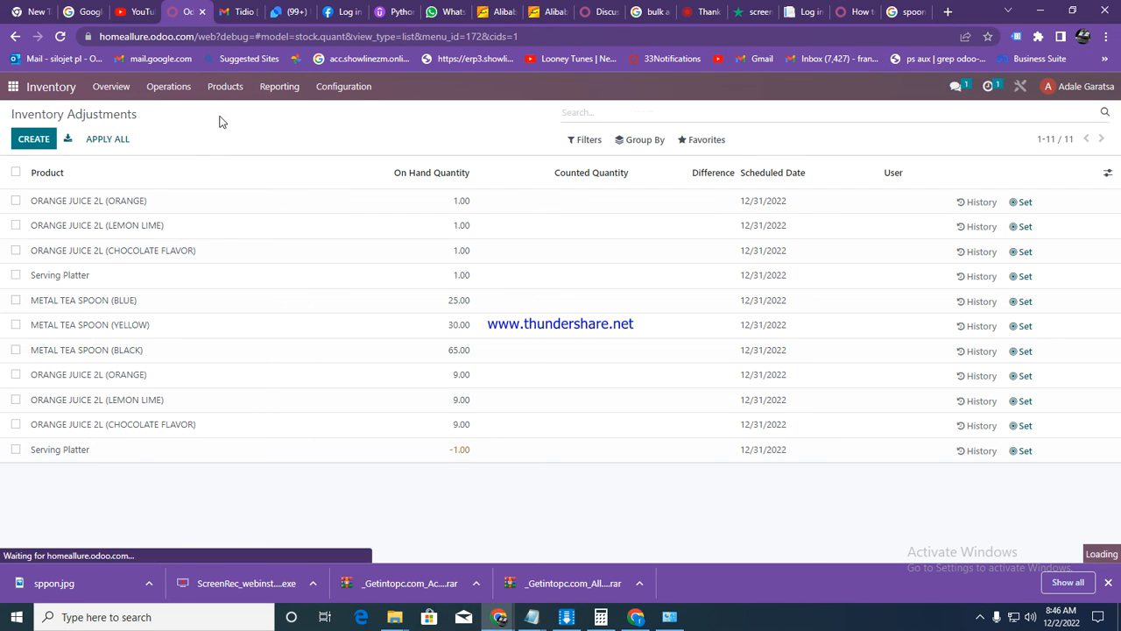
# - Open the Metal Tea Spoon product's On Hand stock: blue 25, yellow 30, black 65
pyautogui.click(224, 85)
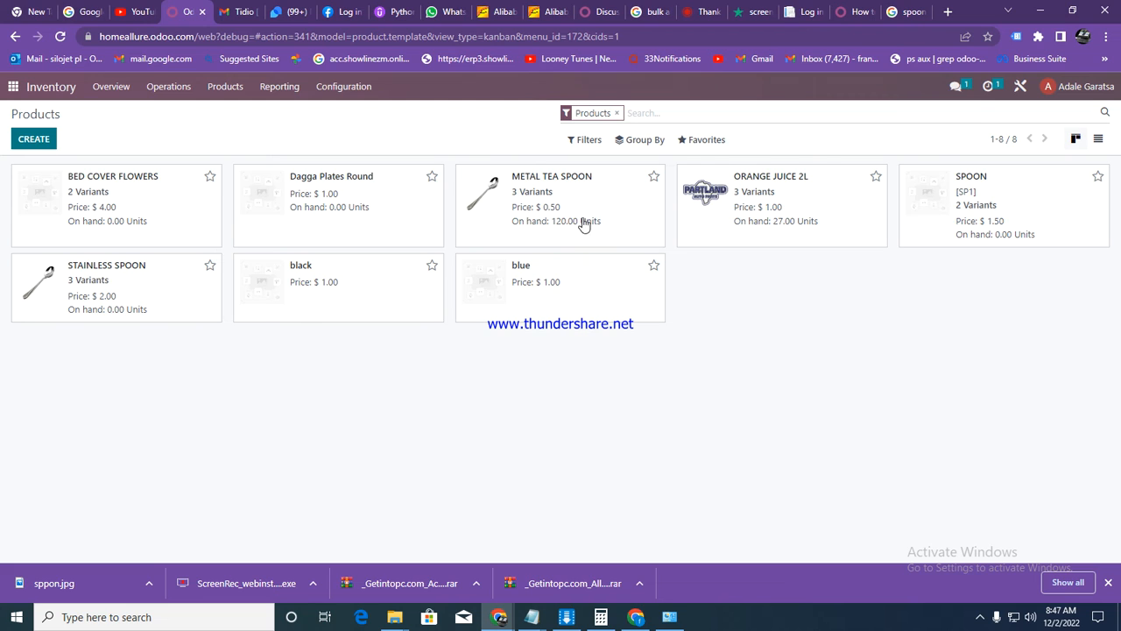
pyautogui.moveTo(578, 228)
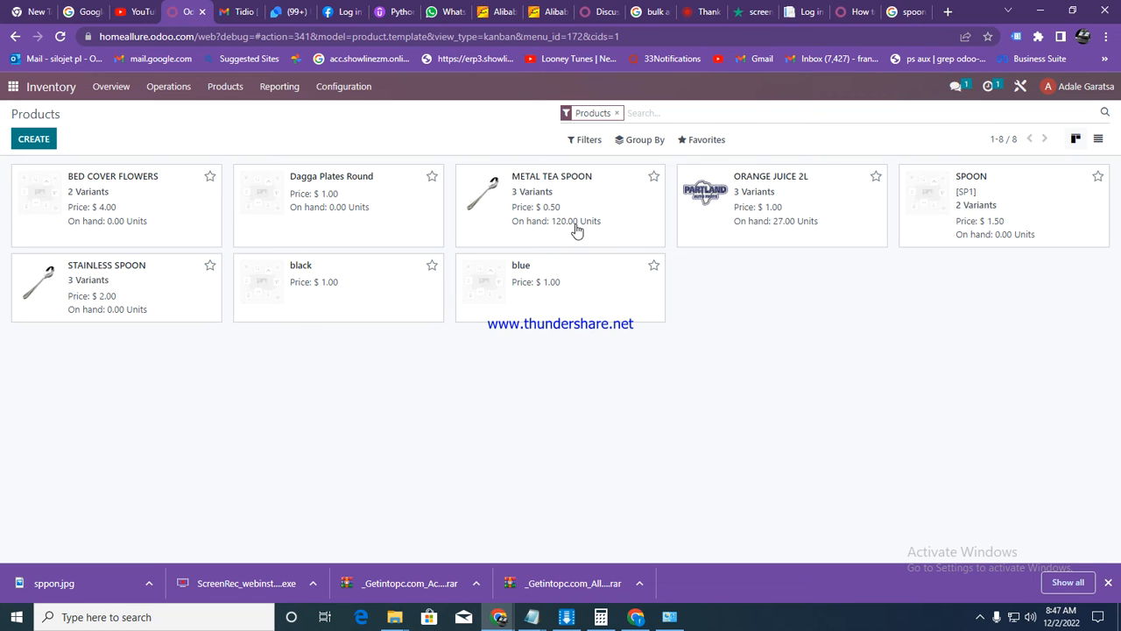
pyautogui.click(577, 217)
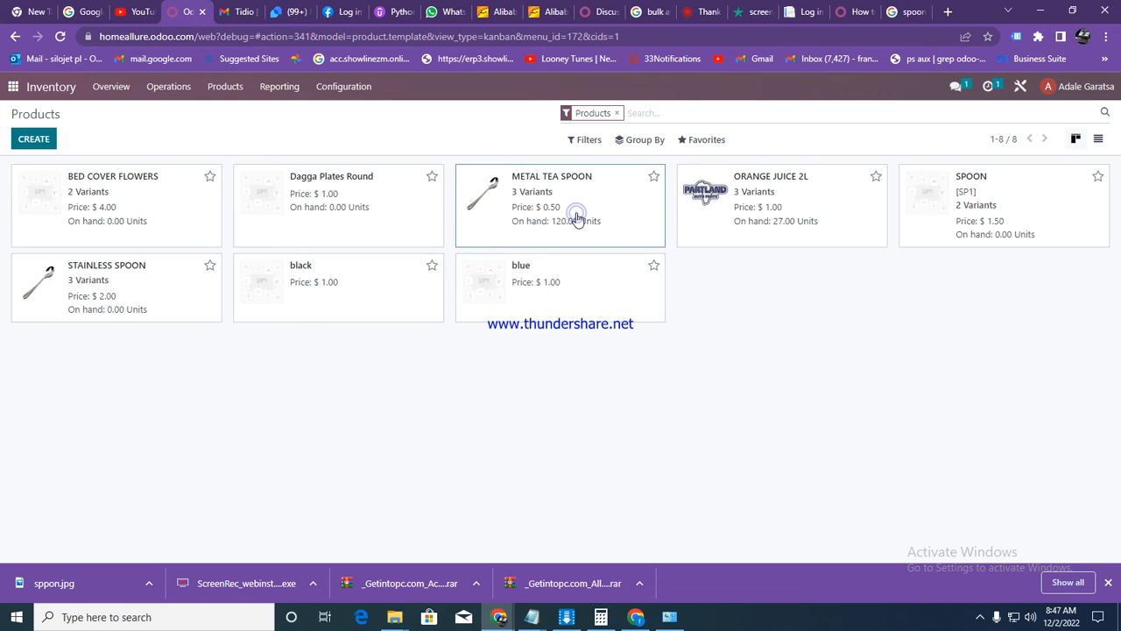
pyautogui.click(560, 206)
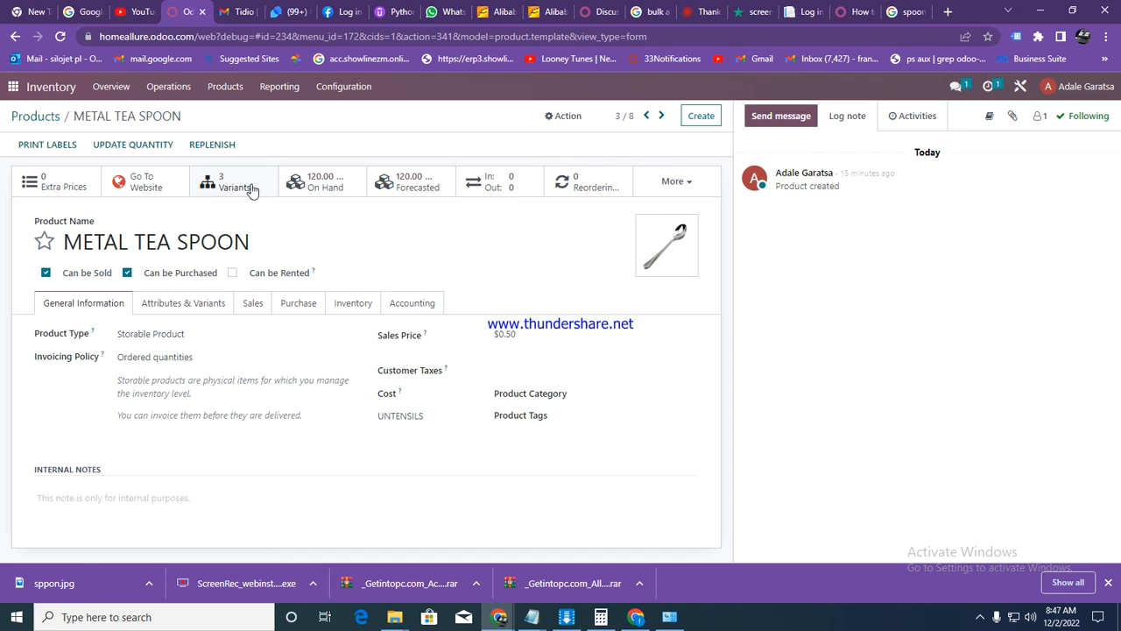
pyautogui.click(324, 181)
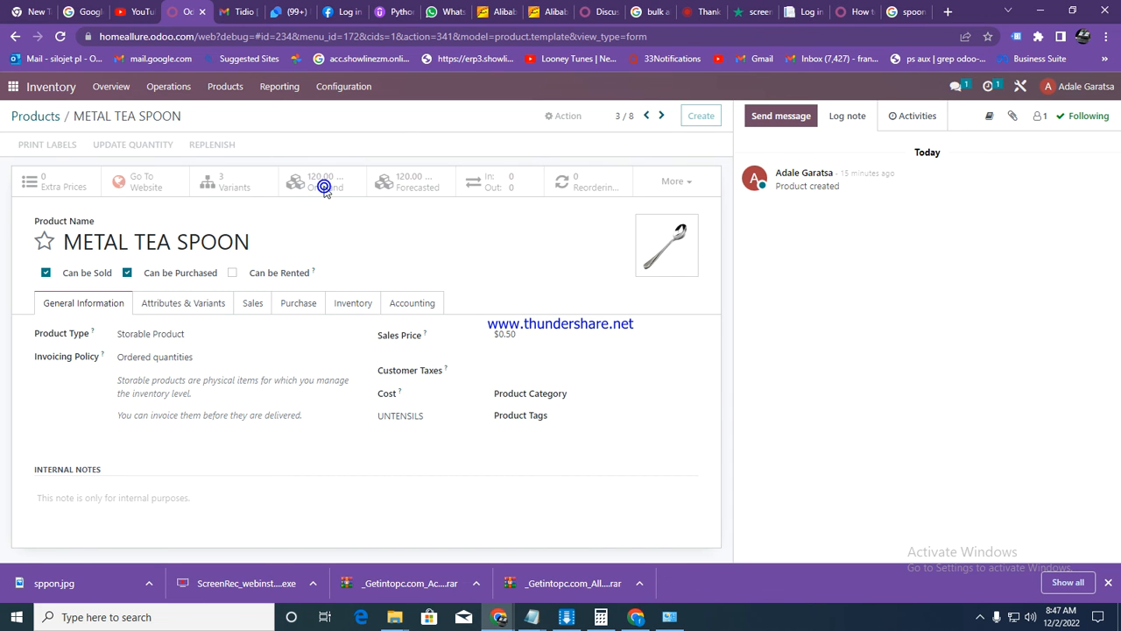
pyautogui.click(324, 182)
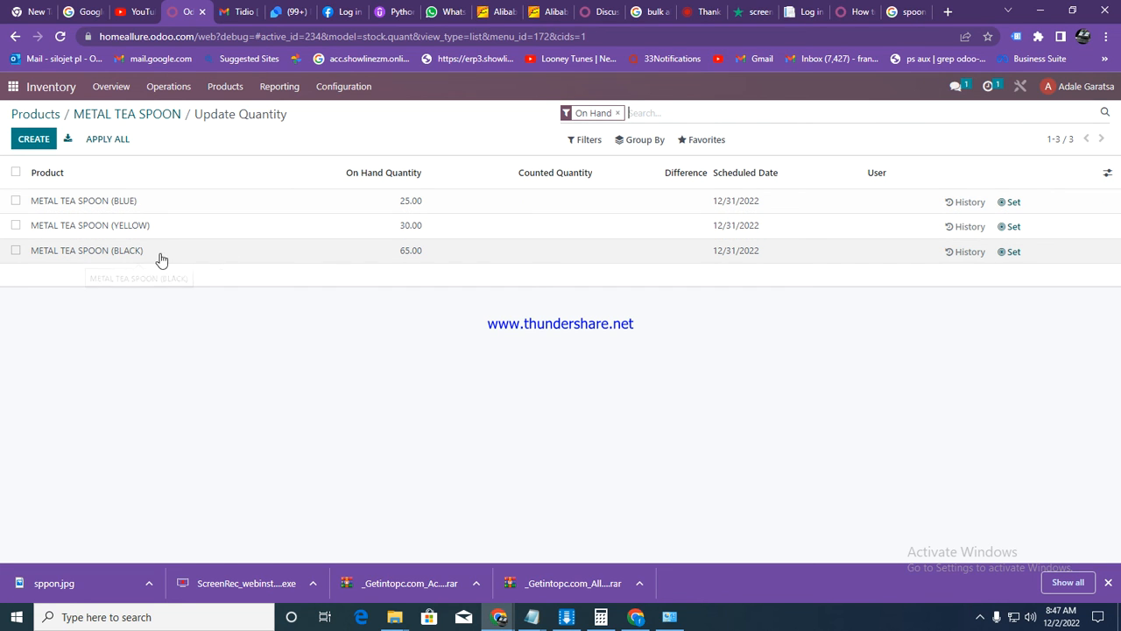
pyautogui.moveTo(309, 330)
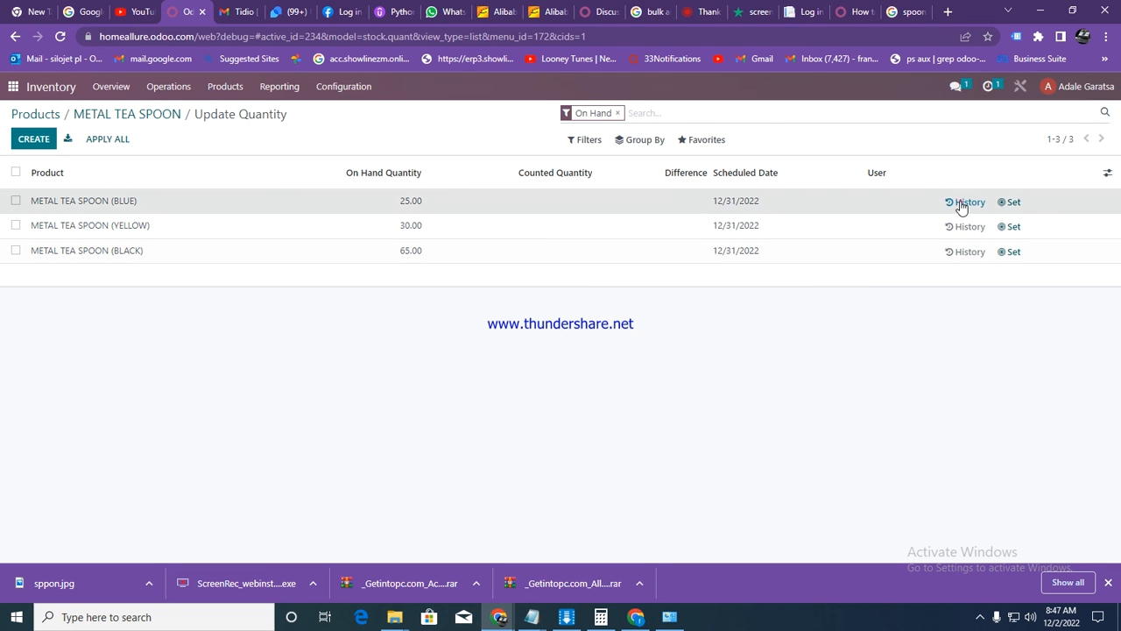
# - Show the blue Metal Tea Spoon's history with its done 25-unit opening adjustment
pyautogui.click(964, 202)
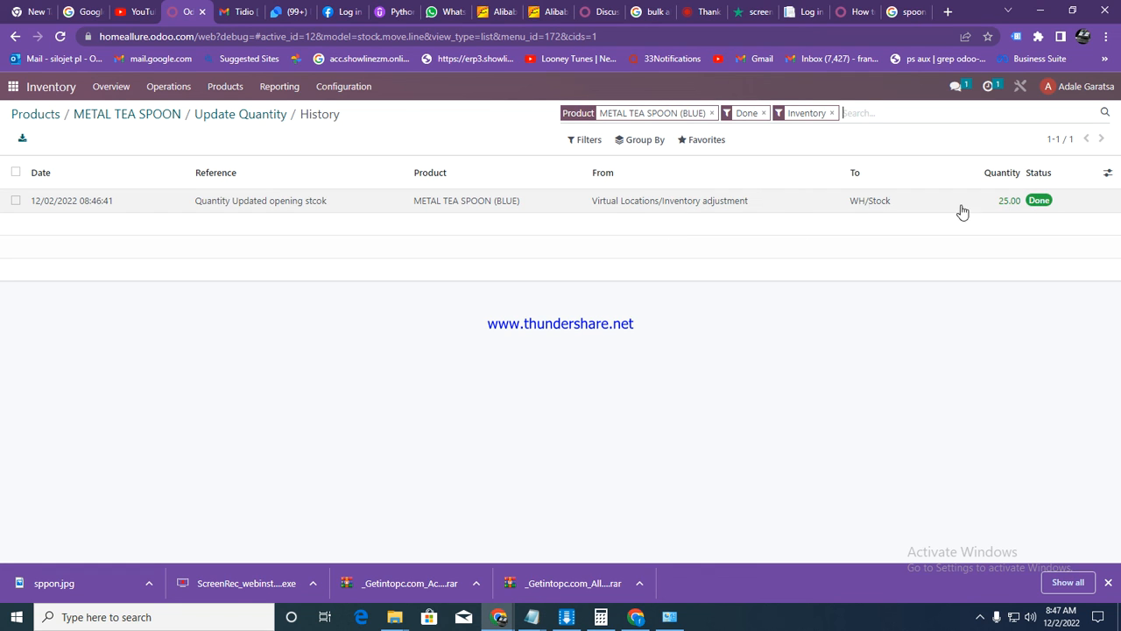
pyautogui.moveTo(515, 206)
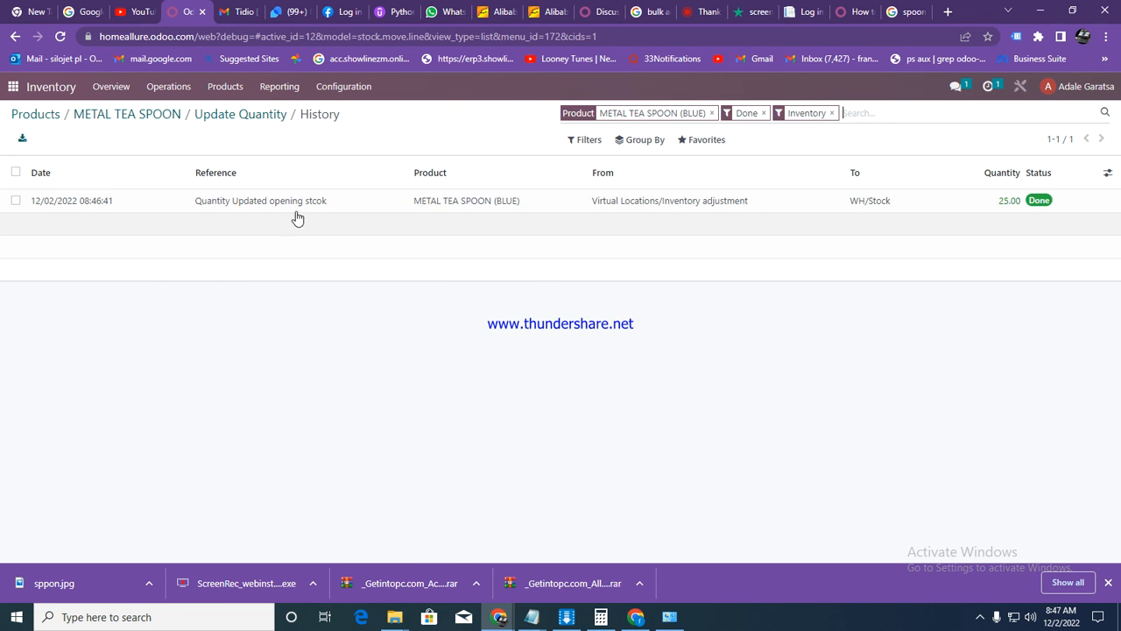
pyautogui.moveTo(308, 202)
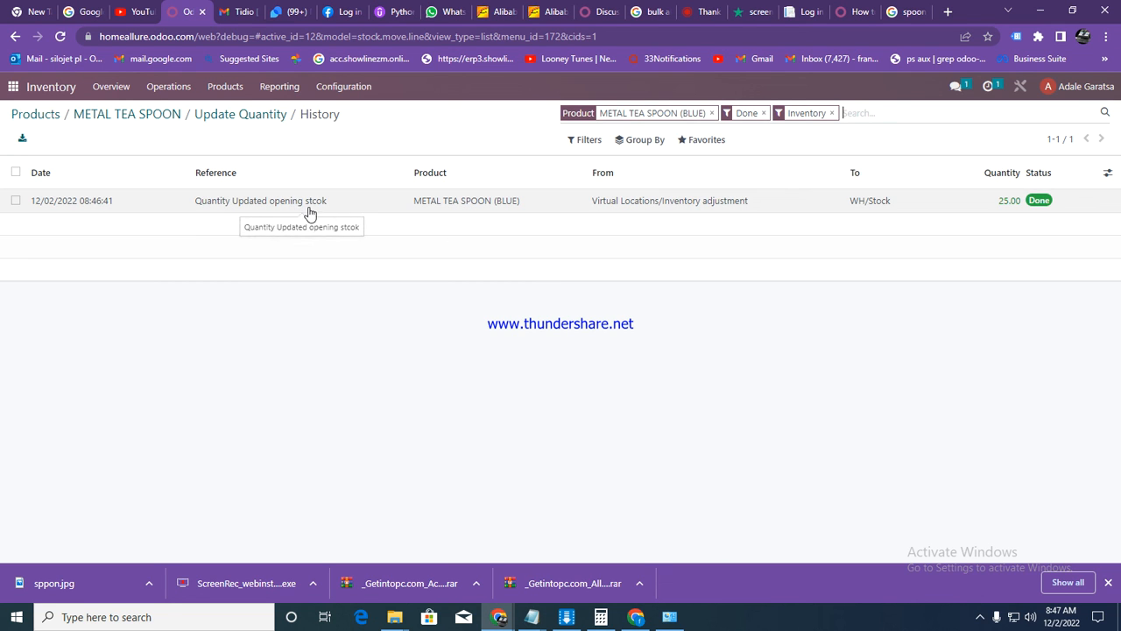
pyautogui.moveTo(998, 208)
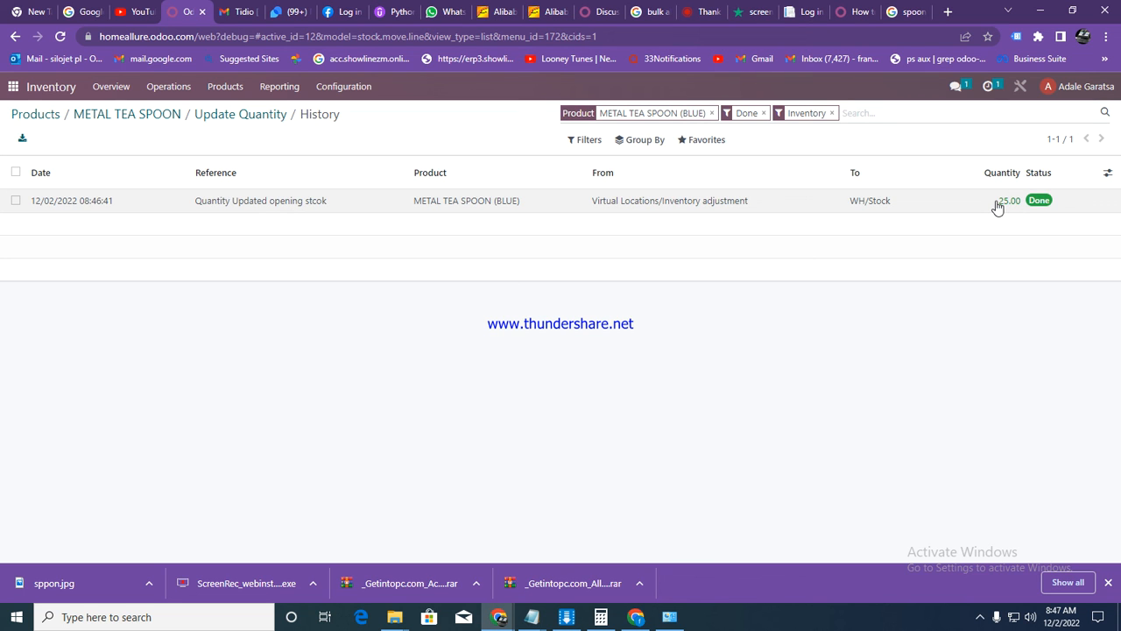
pyautogui.moveTo(268, 224)
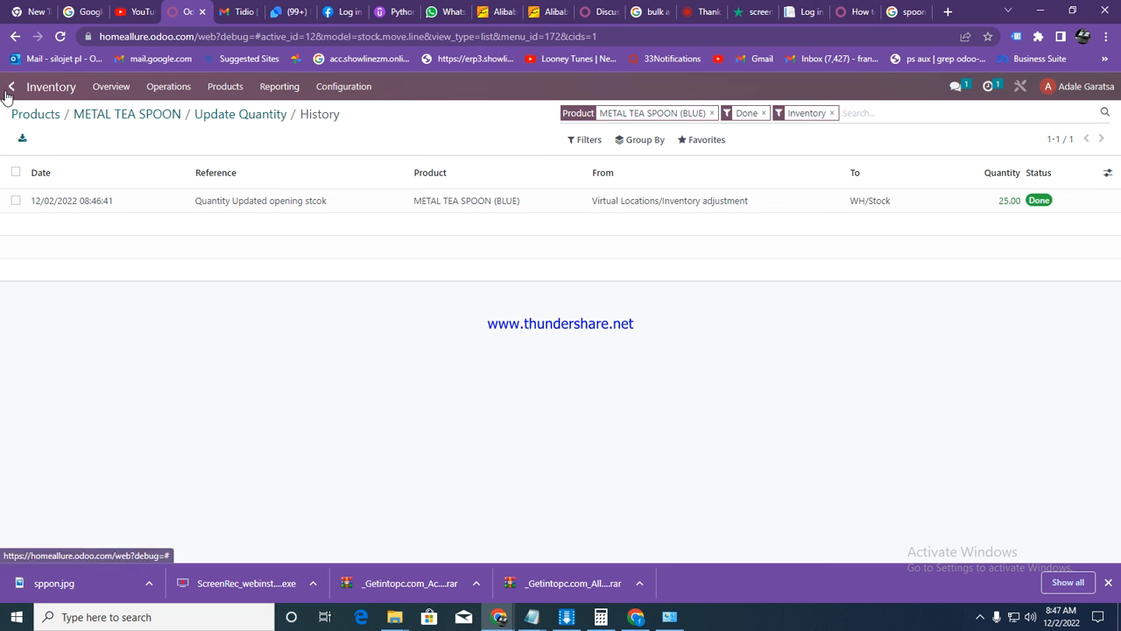
# - Return from the blue spoon's move history to the Odoo main apps menu
pyautogui.click(14, 86)
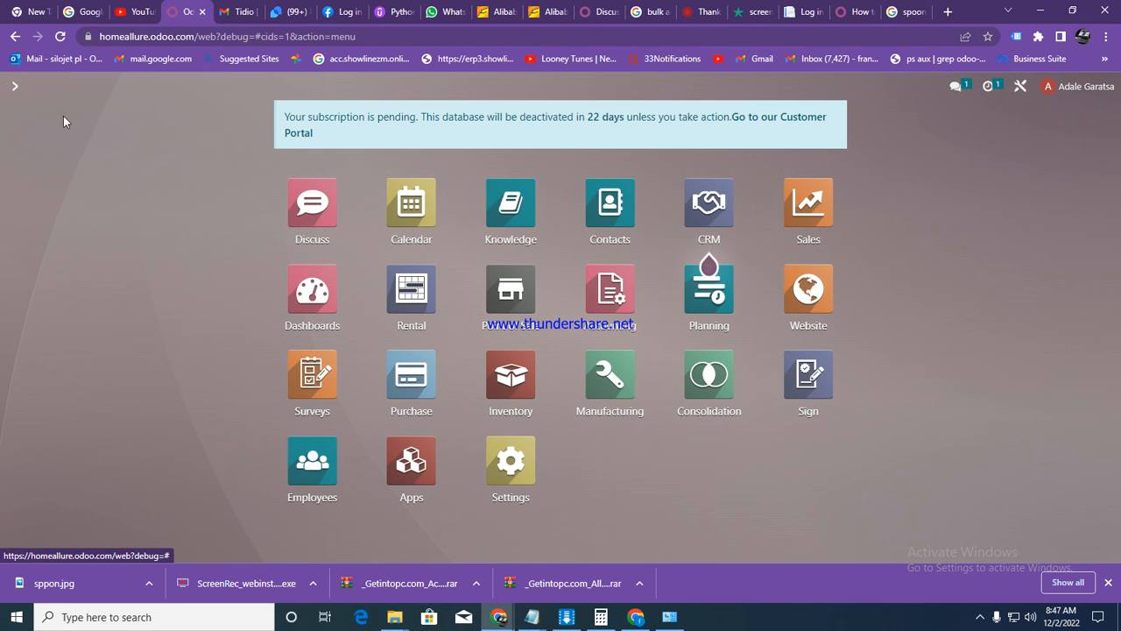